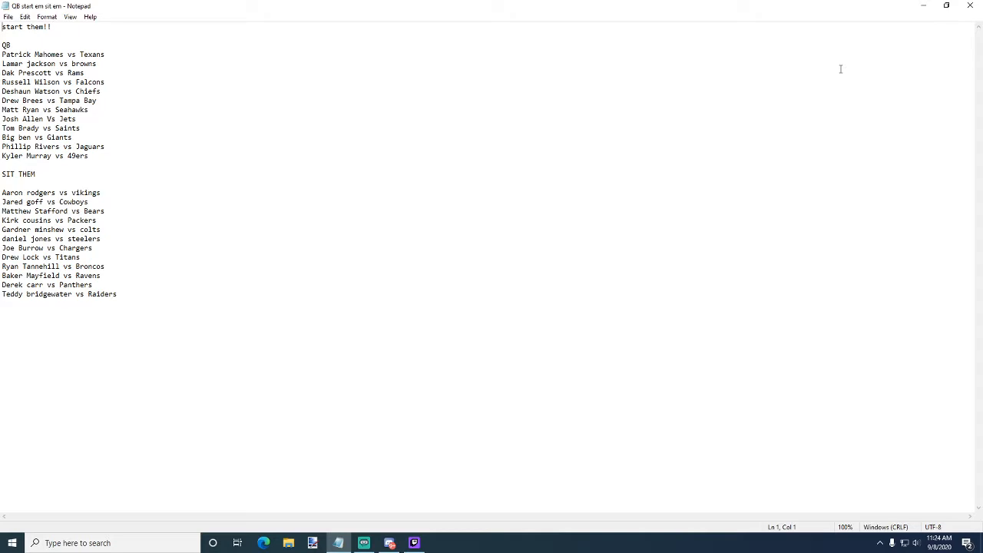
pyautogui.moveTo(513, 102)
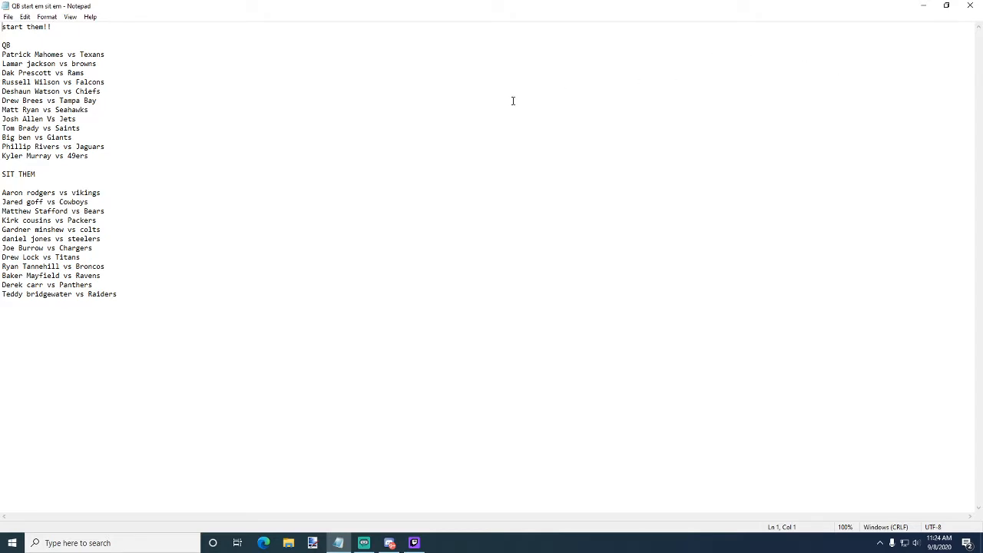
pyautogui.moveTo(332, 153)
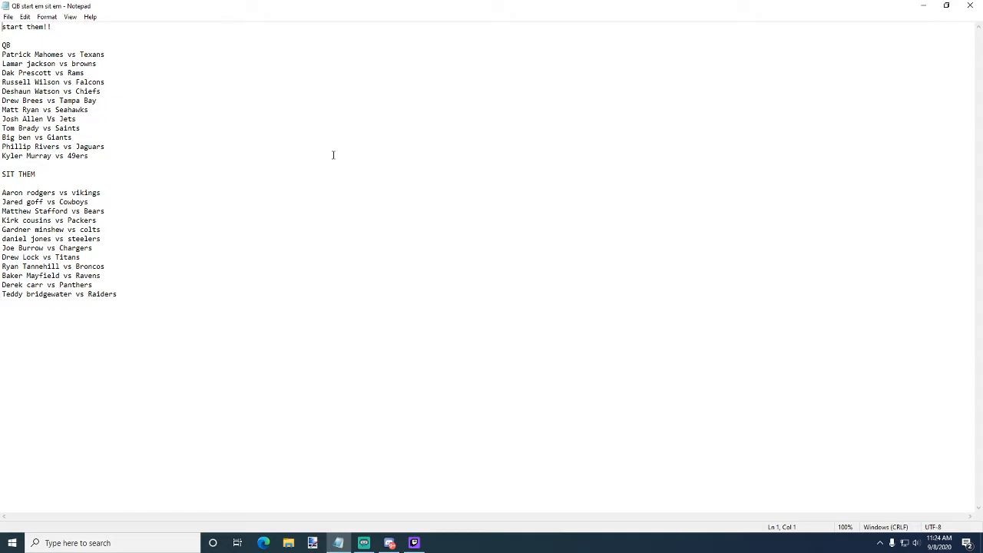
pyautogui.moveTo(154, 49)
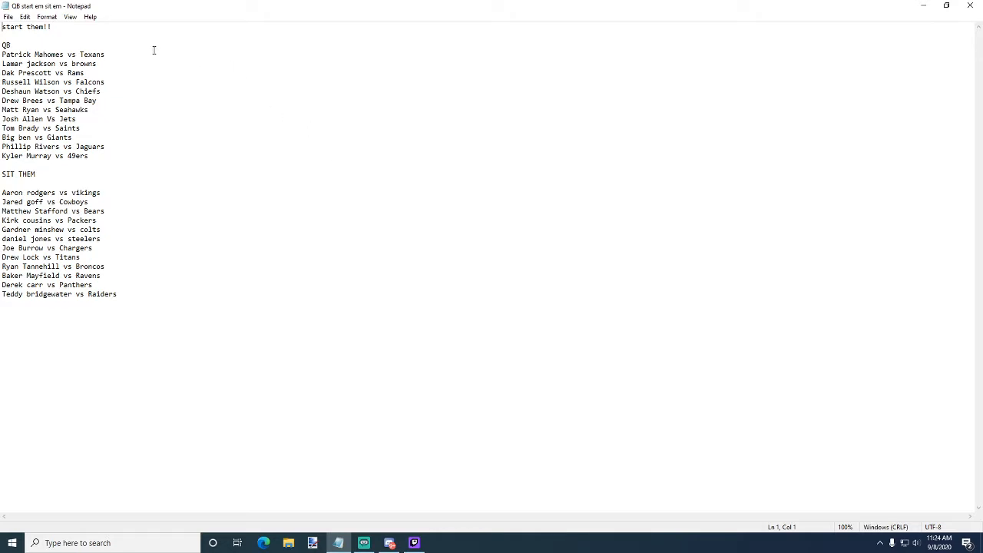
pyautogui.click(101, 53)
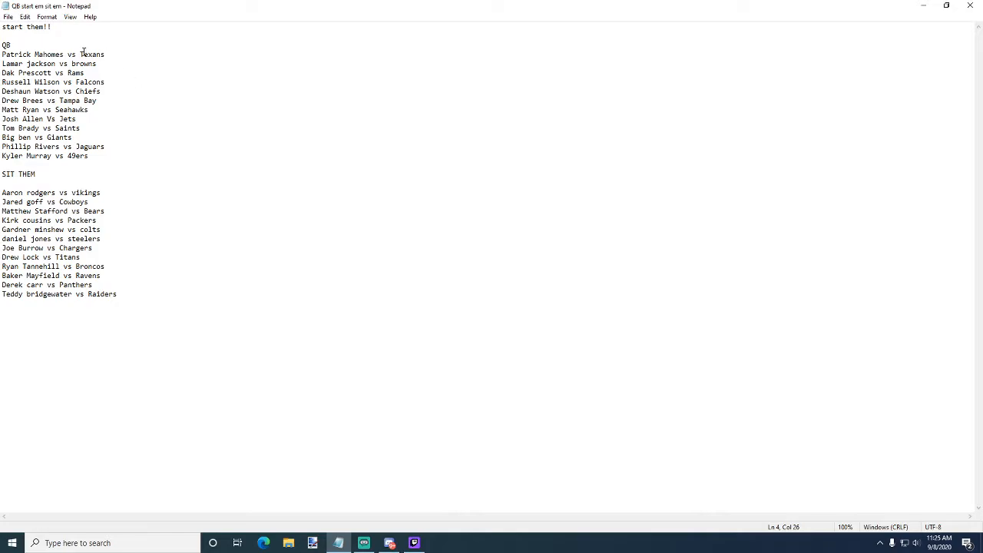
pyautogui.moveTo(31, 62)
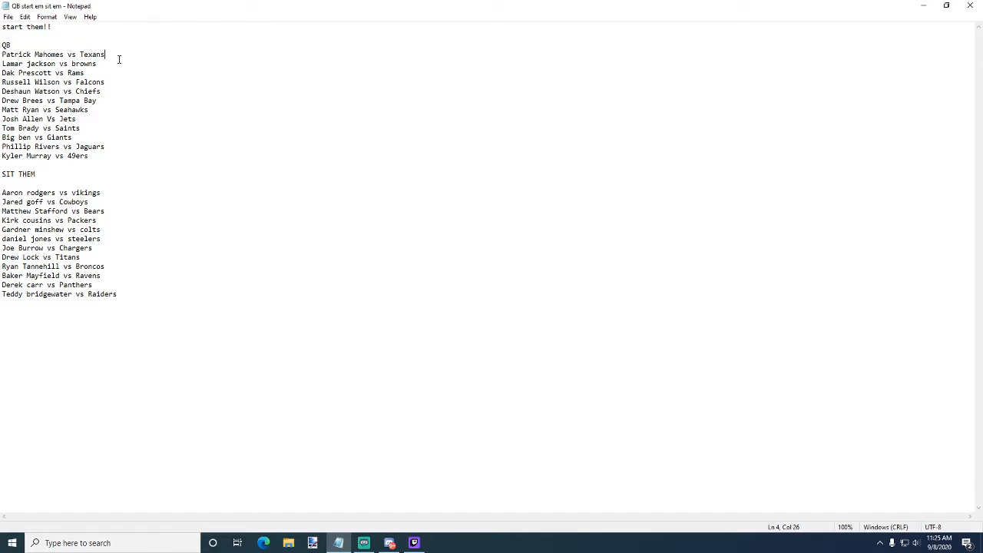
pyautogui.moveTo(33, 65)
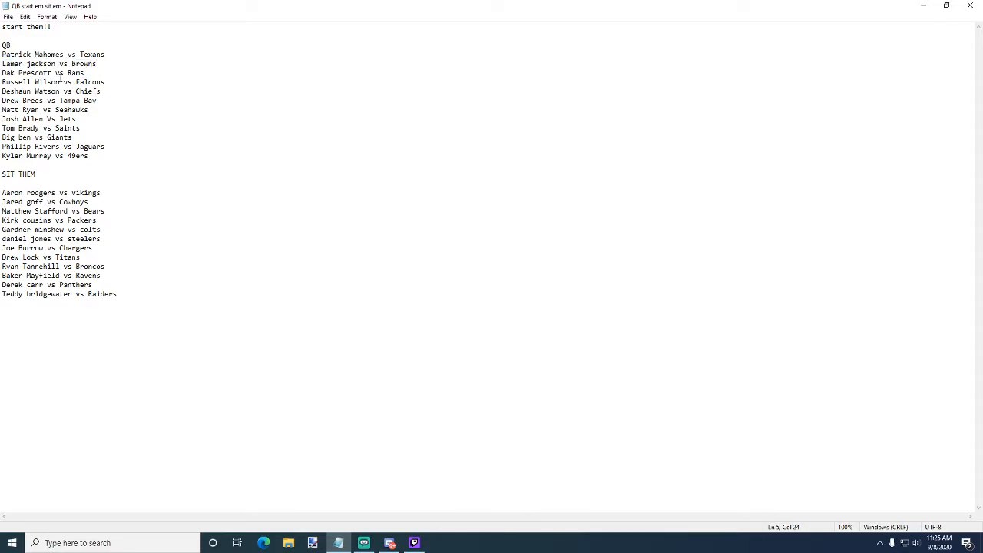
pyautogui.moveTo(1, 73); pyautogui.dragTo(106, 81)
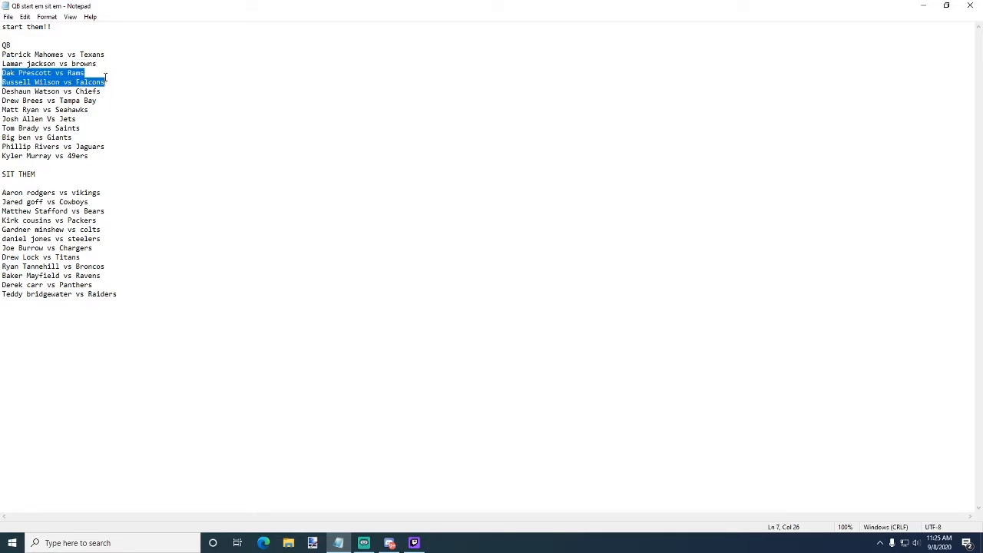
pyautogui.click(37, 100)
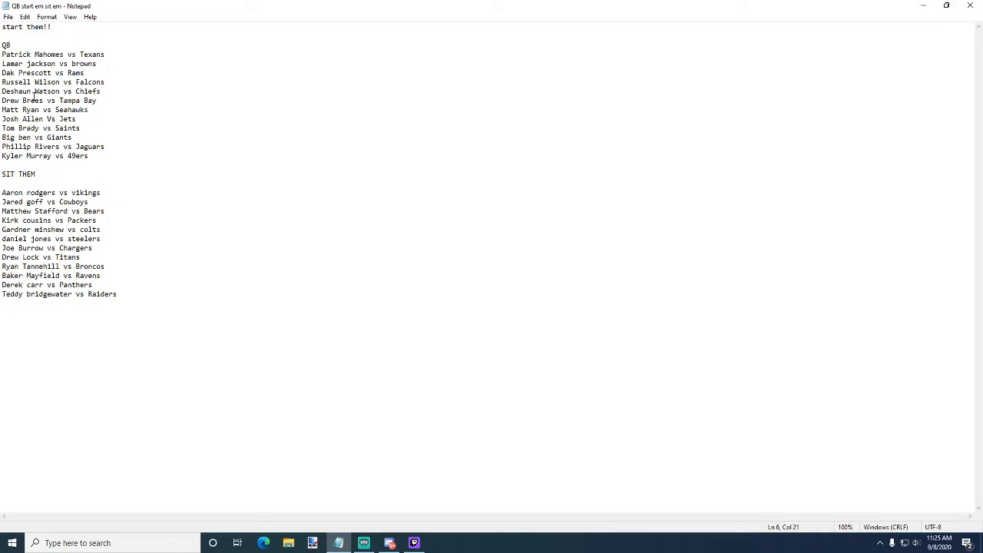
pyautogui.moveTo(43, 129)
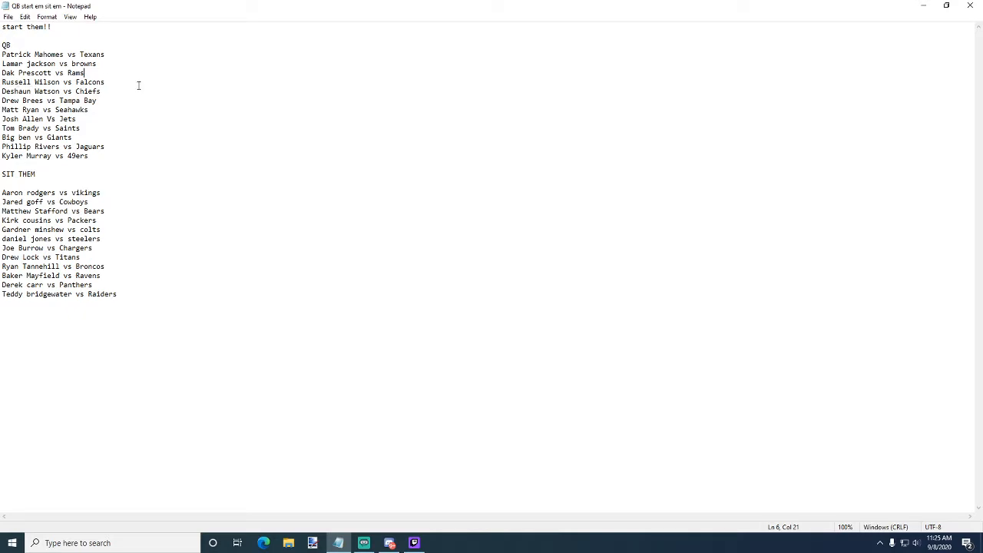
pyautogui.click(108, 83)
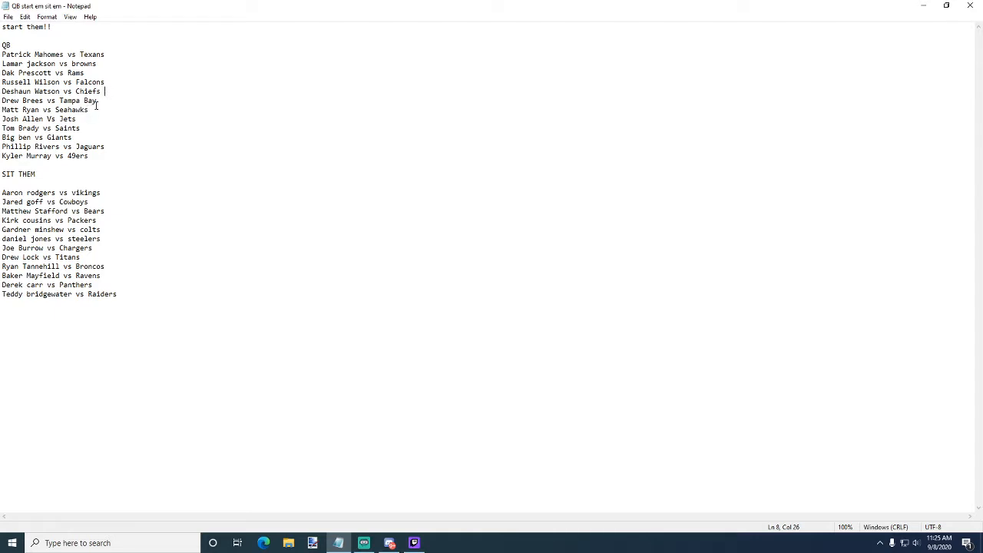
pyautogui.click(99, 101)
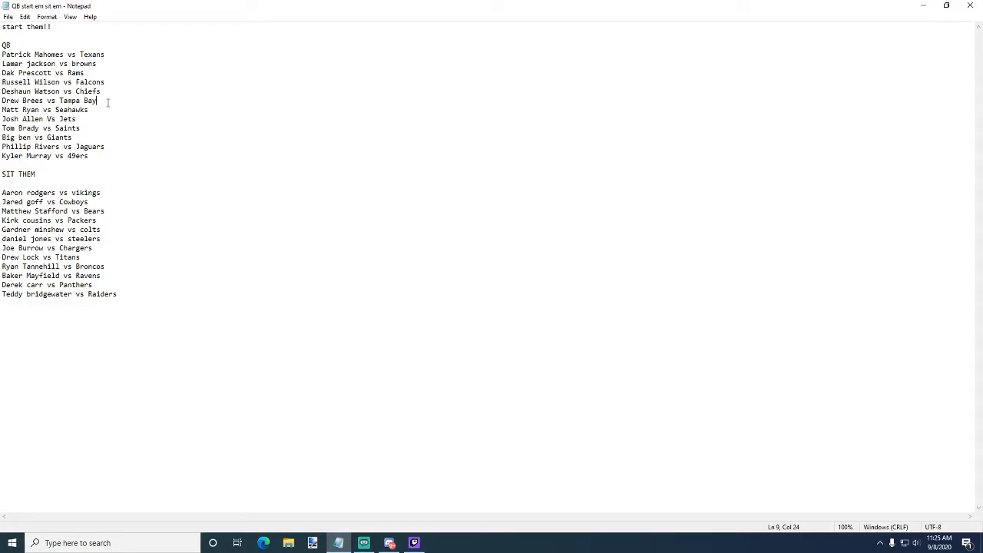
pyautogui.moveTo(106, 109)
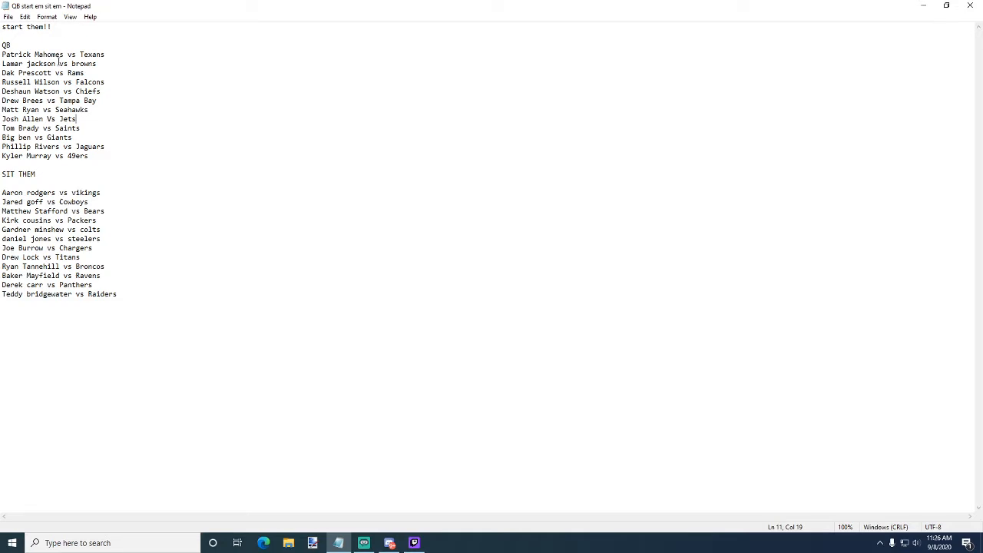
pyautogui.click(79, 127)
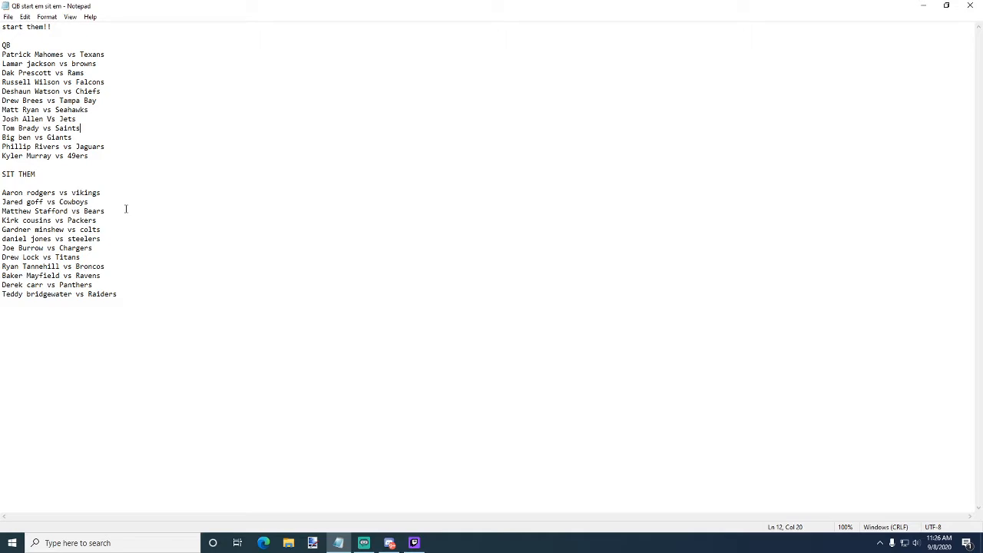
pyautogui.moveTo(85, 128)
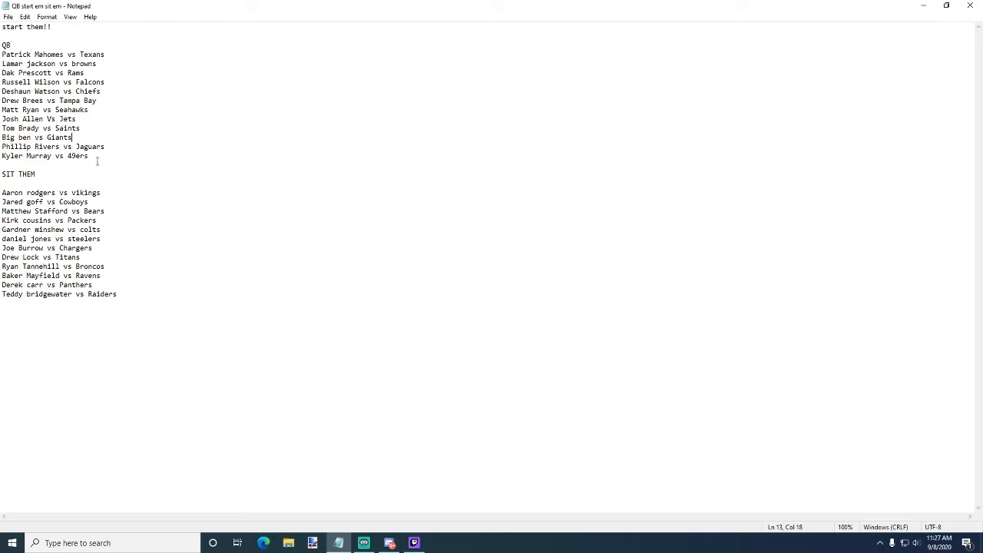
pyautogui.moveTo(120, 147)
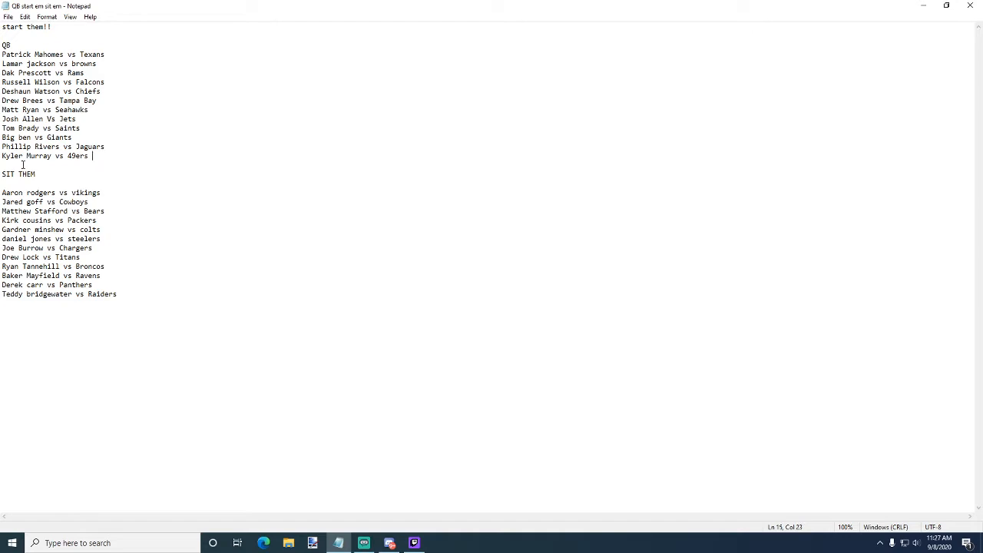
pyautogui.moveTo(165, 166)
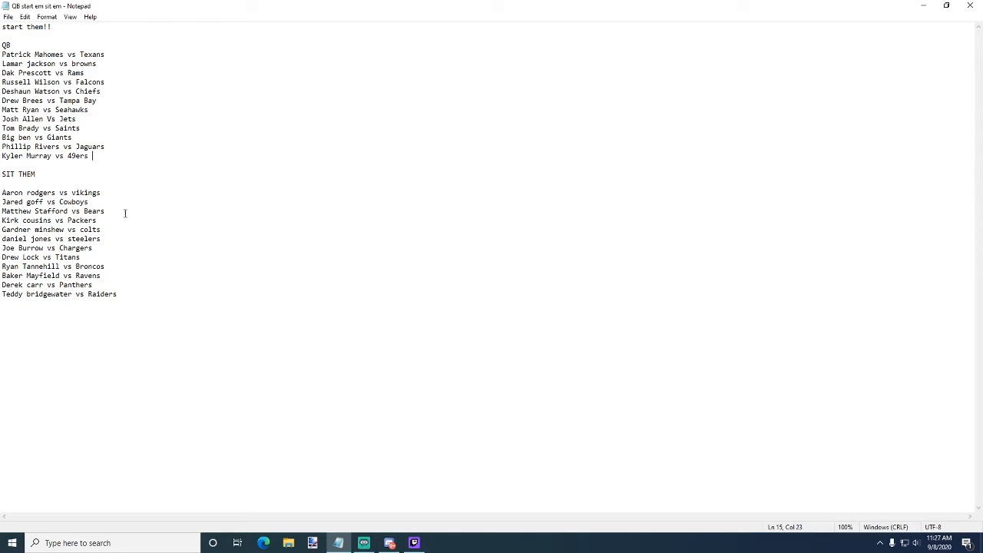
pyautogui.moveTo(96, 203)
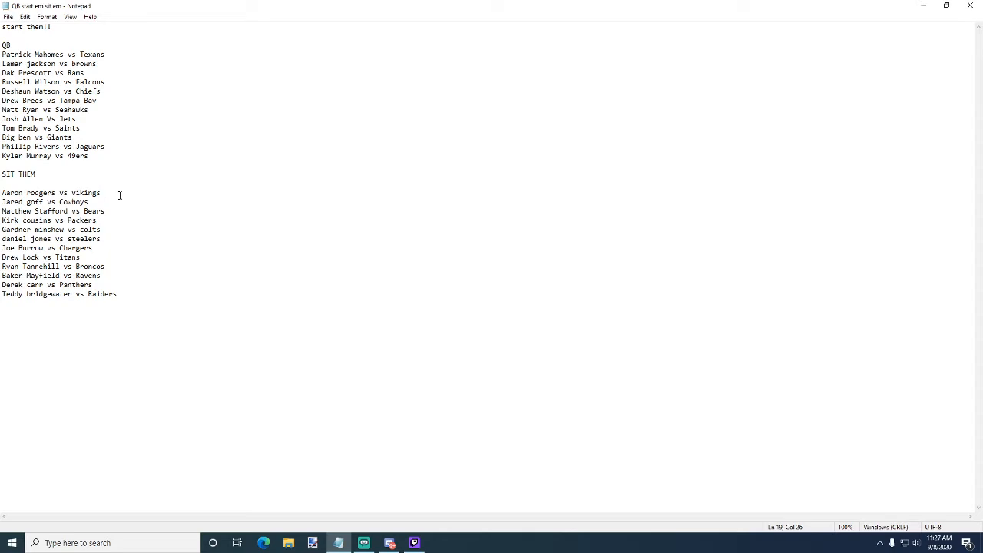
pyautogui.moveTo(44, 181)
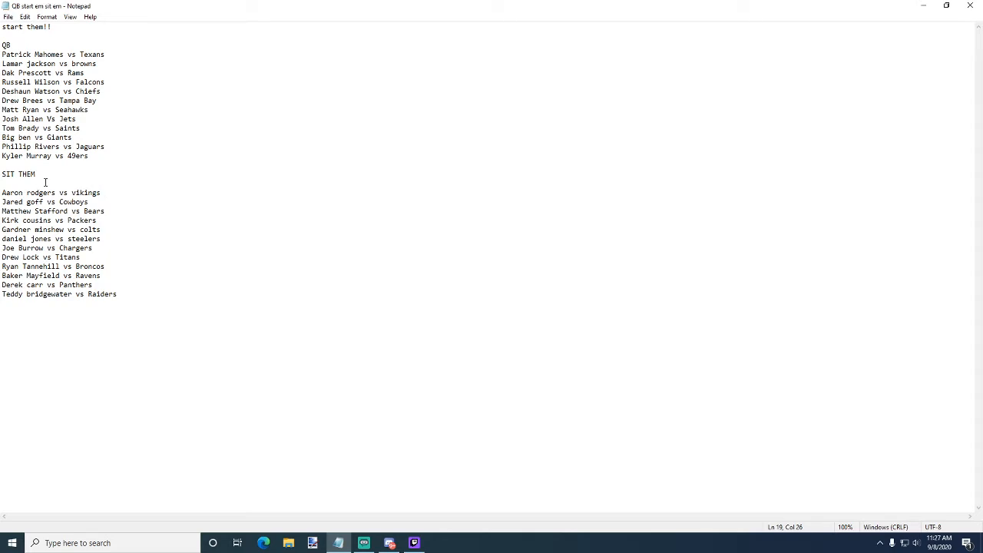
pyautogui.moveTo(116, 226)
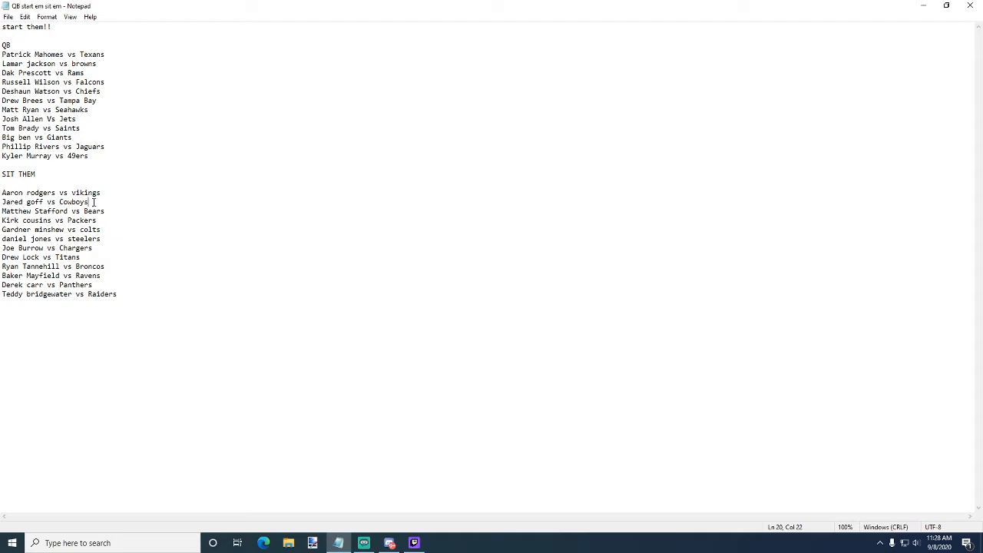
pyautogui.moveTo(86, 172)
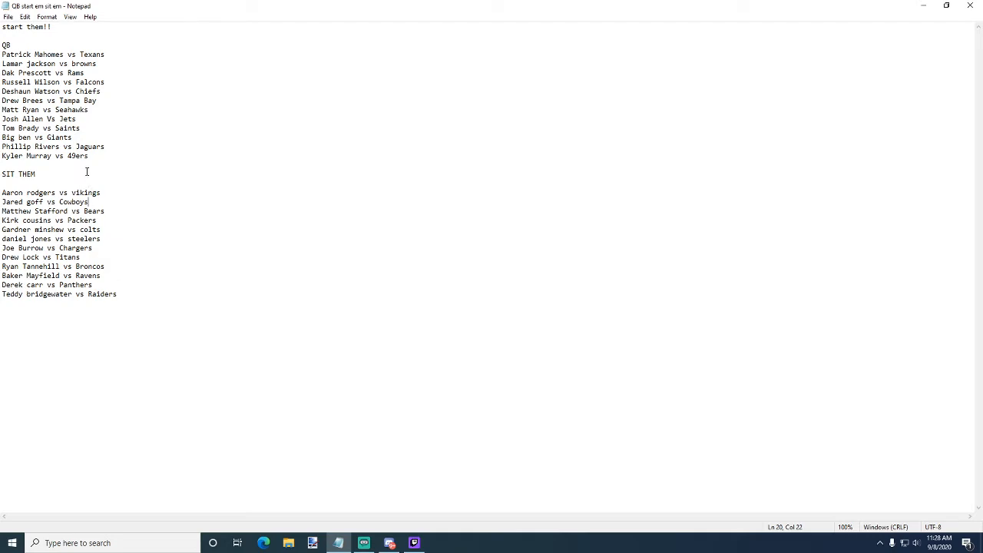
pyautogui.moveTo(77, 141)
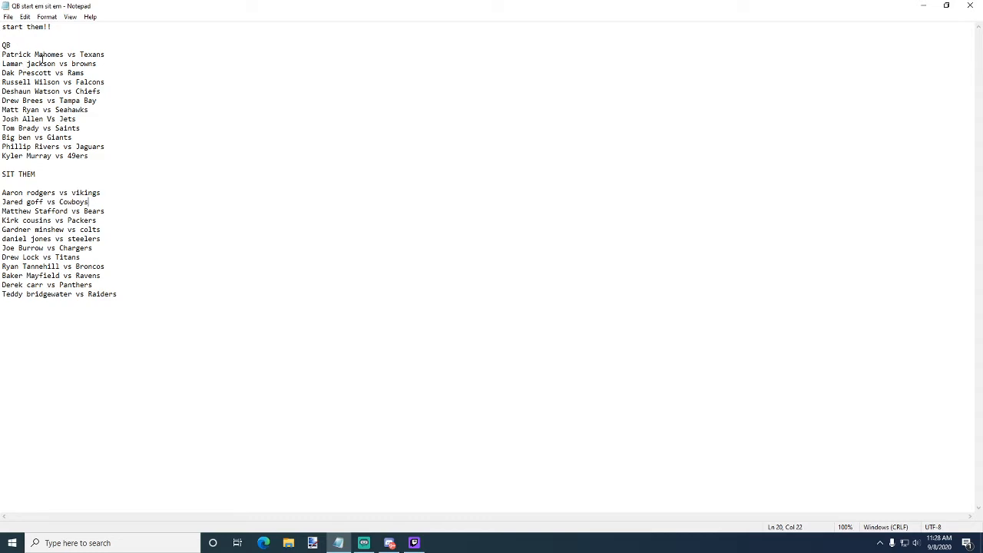
pyautogui.moveTo(2, 202); pyautogui.dragTo(104, 212)
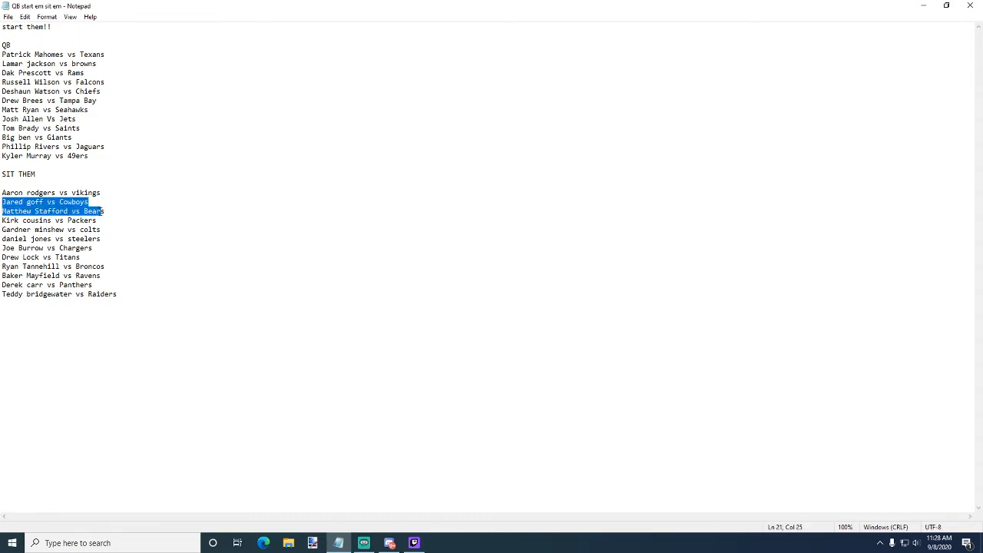
pyautogui.click(89, 201)
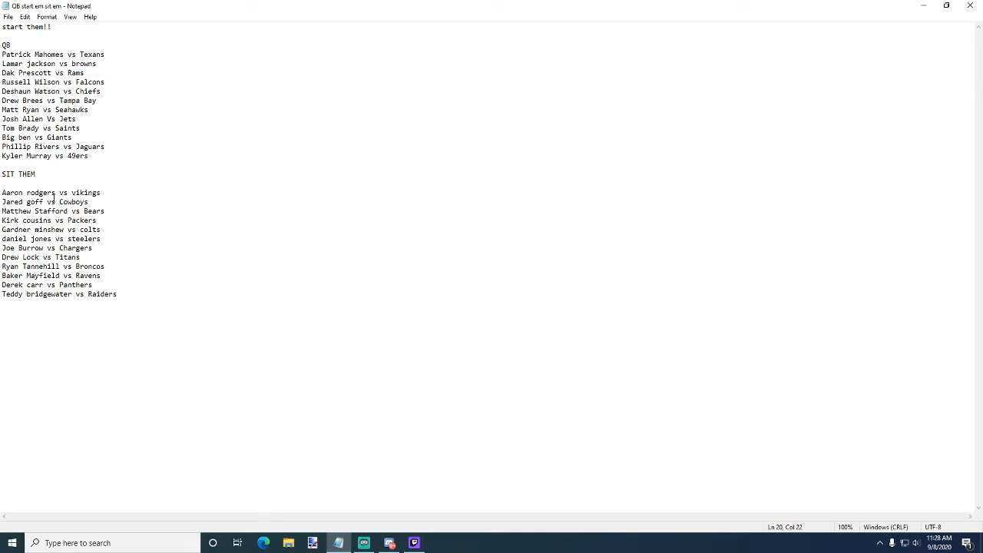
pyautogui.moveTo(38, 203)
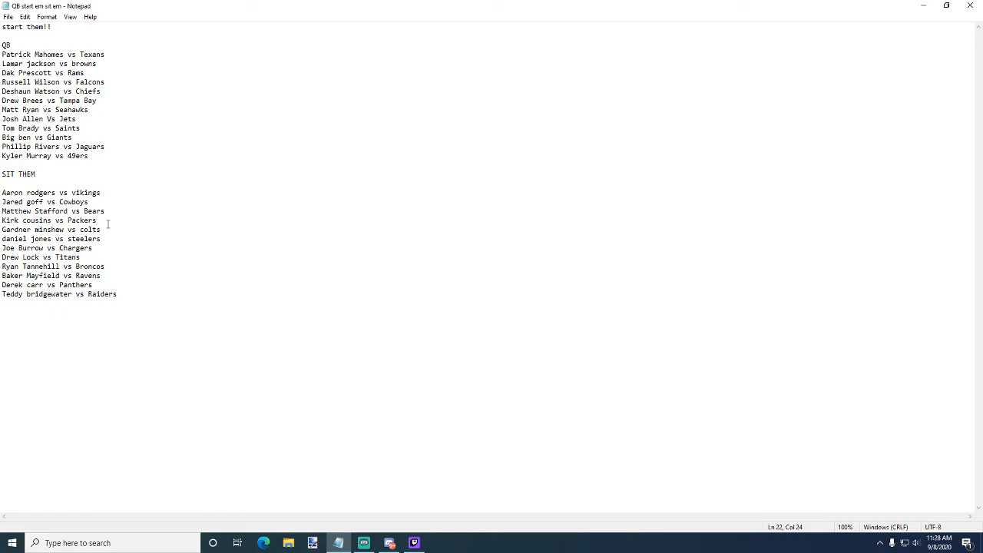
pyautogui.click(98, 222)
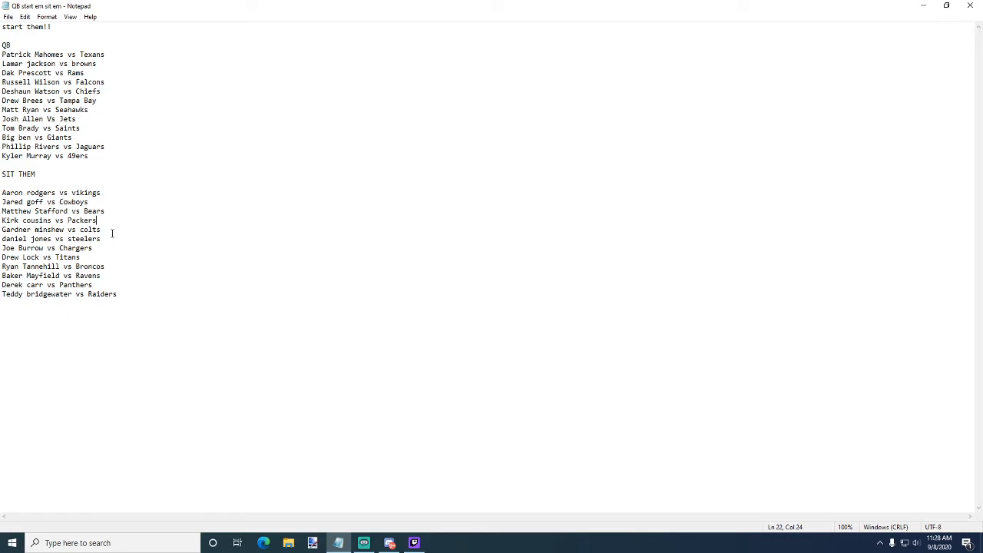
pyautogui.moveTo(154, 229)
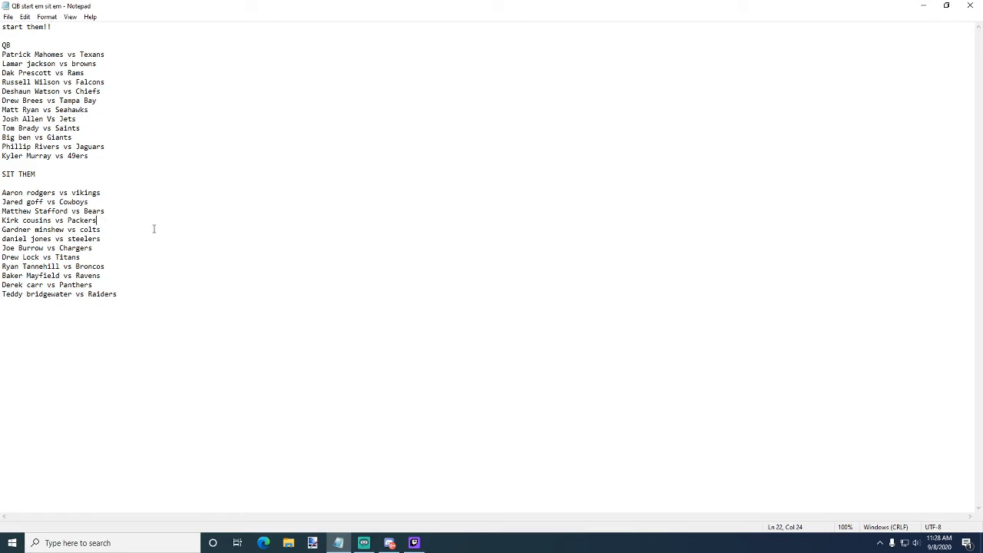
pyautogui.moveTo(145, 222)
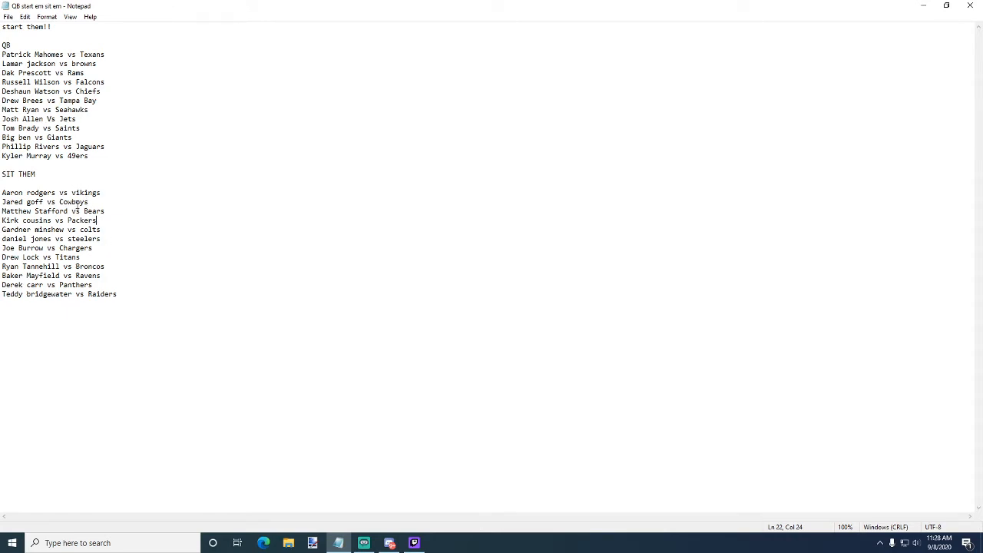
pyautogui.click(37, 229)
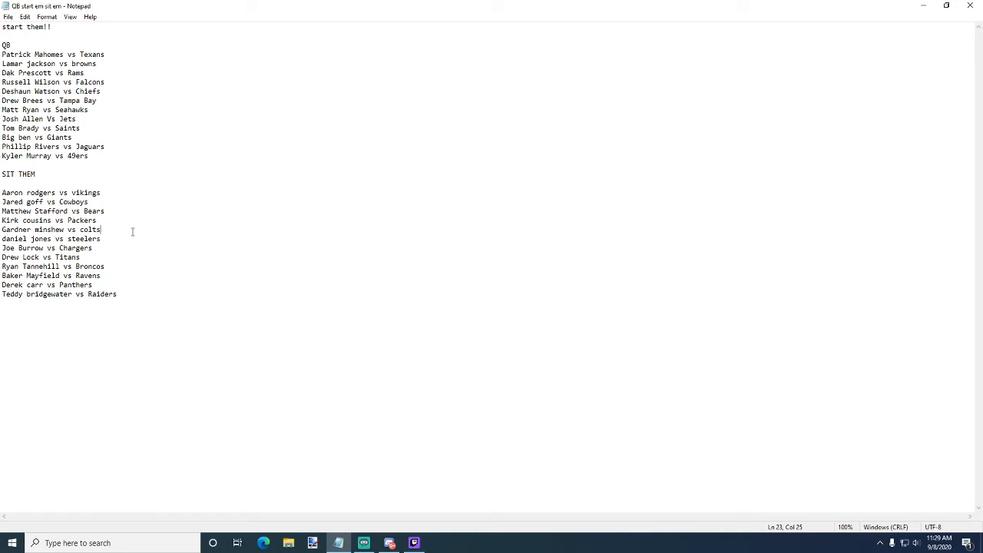
pyautogui.moveTo(142, 234)
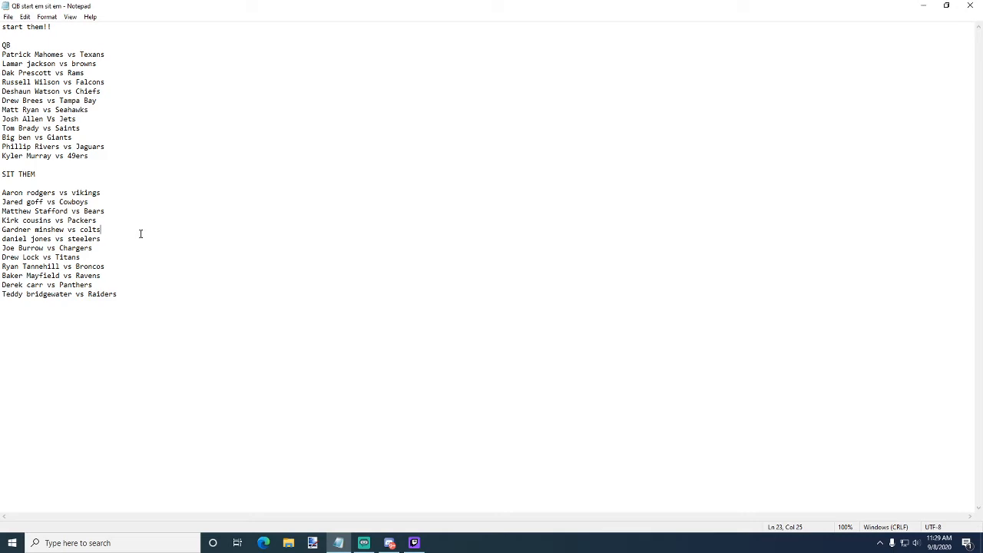
pyautogui.moveTo(167, 163)
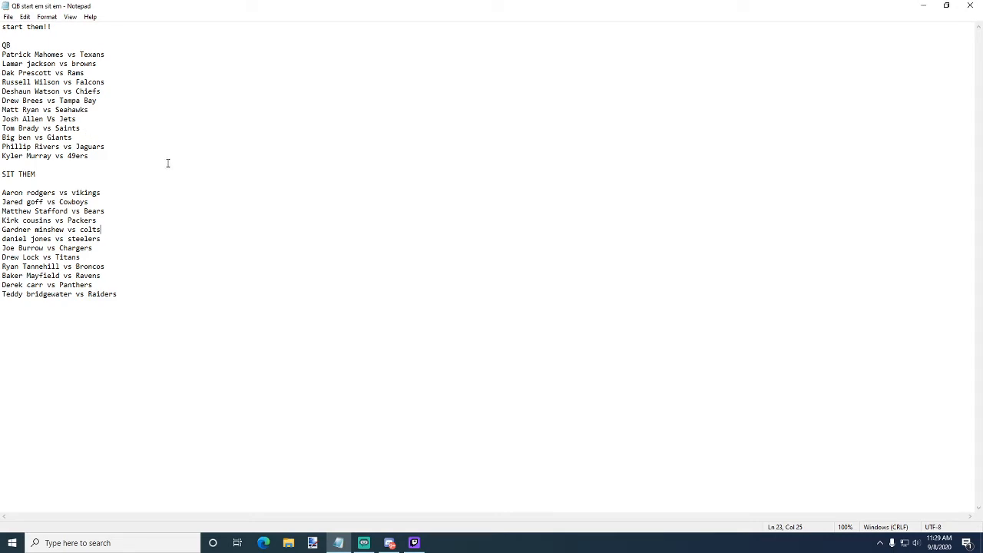
pyautogui.moveTo(163, 166)
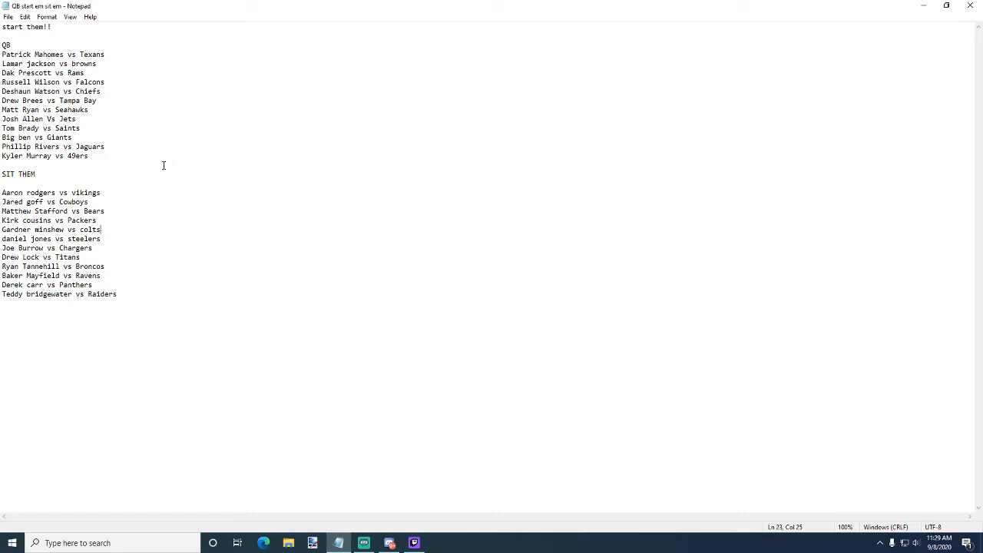
pyautogui.moveTo(138, 224)
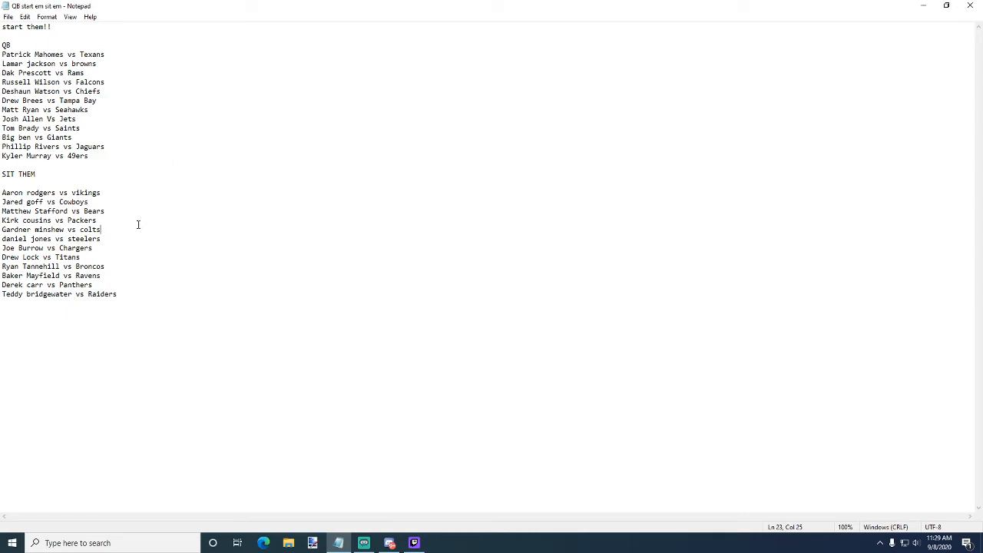
pyautogui.moveTo(112, 238)
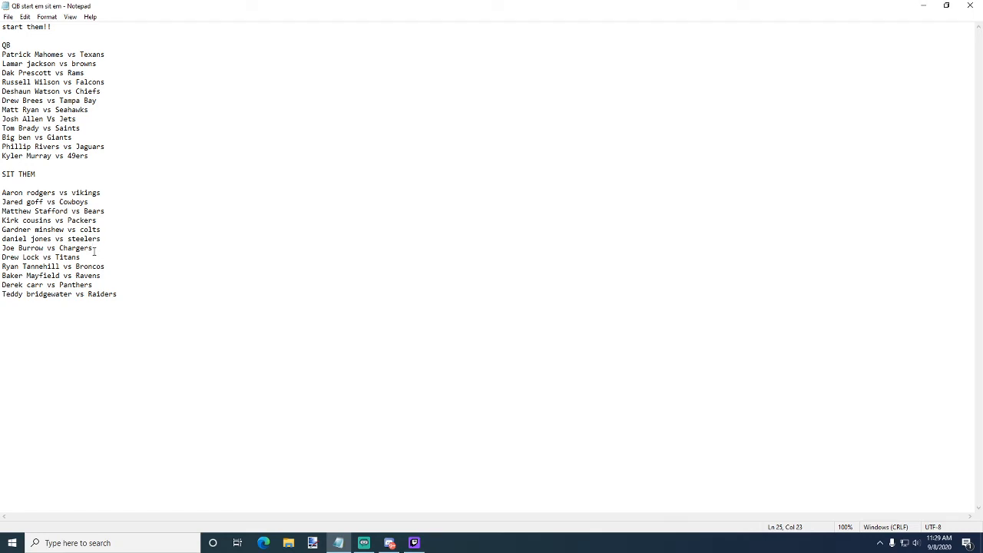
pyautogui.click(85, 258)
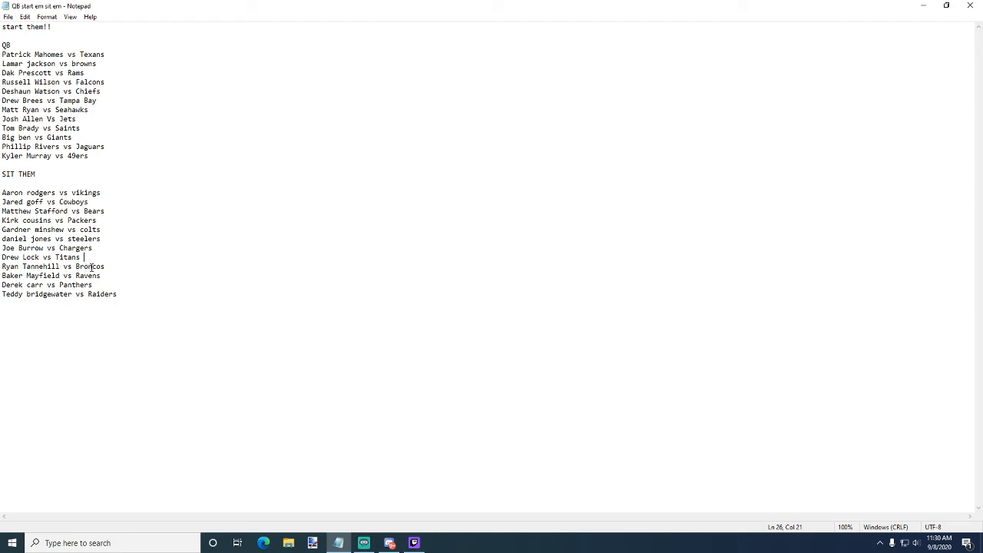
pyautogui.moveTo(111, 267)
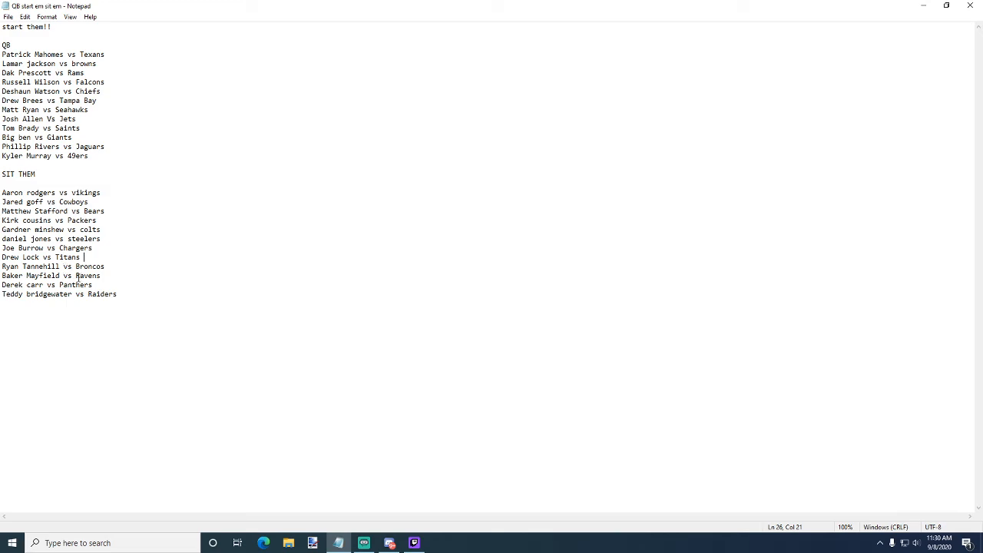
pyautogui.moveTo(200, 210)
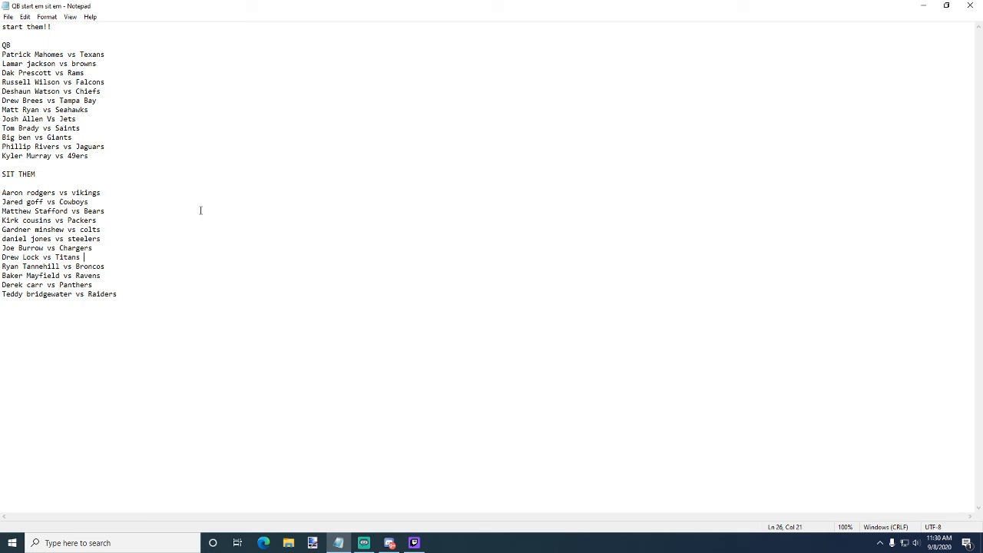
pyautogui.moveTo(144, 341)
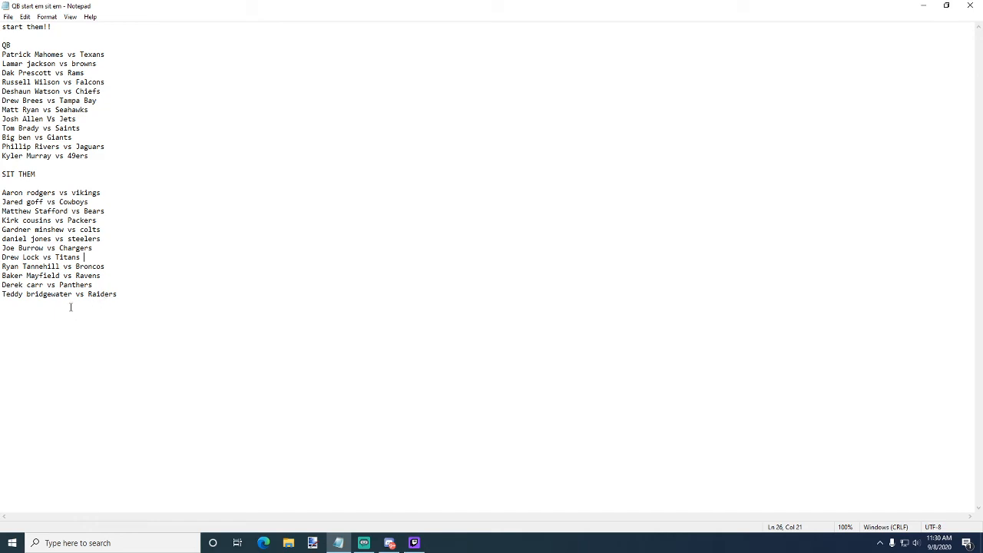
pyautogui.moveTo(173, 287)
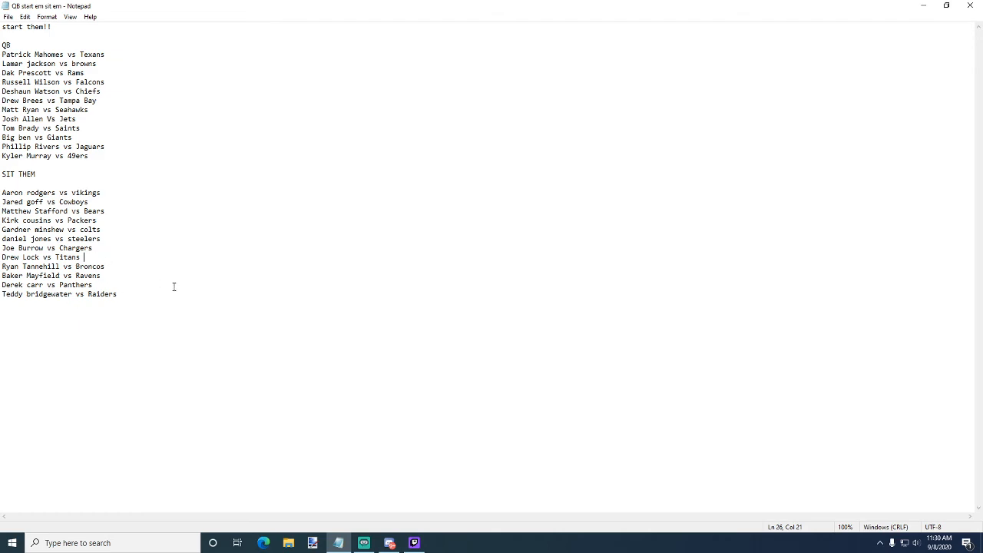
pyautogui.moveTo(106, 273)
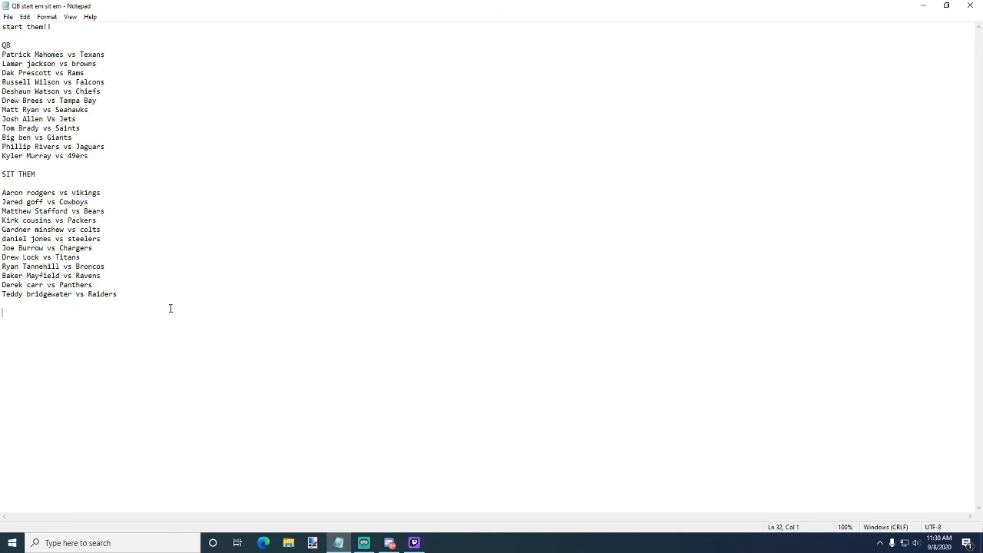
pyautogui.moveTo(185, 354)
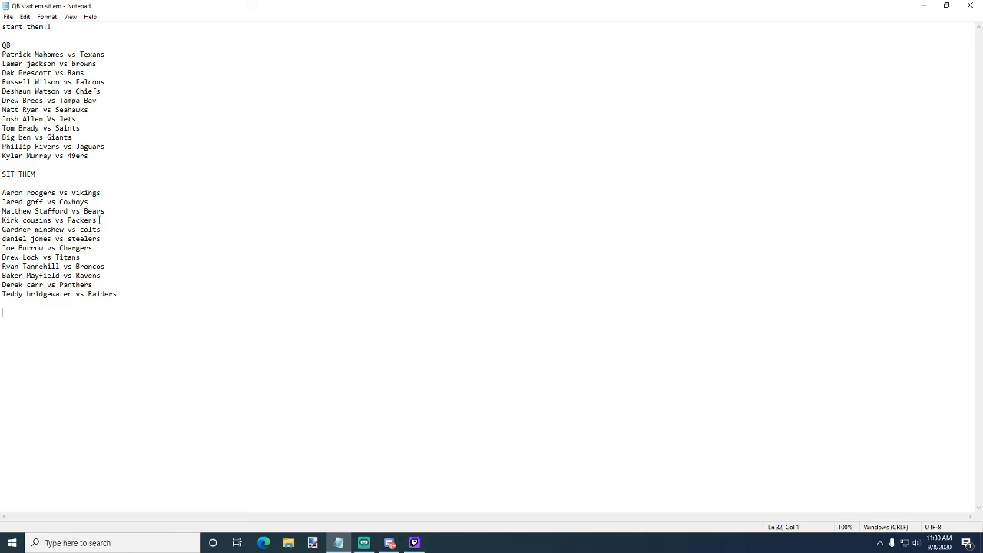
pyautogui.moveTo(9, 72)
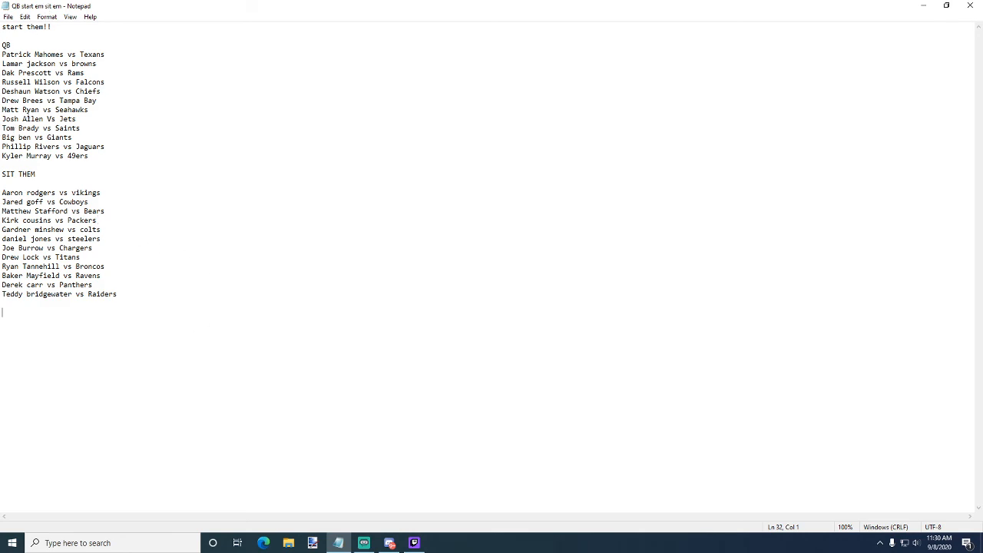
pyautogui.moveTo(205, 219)
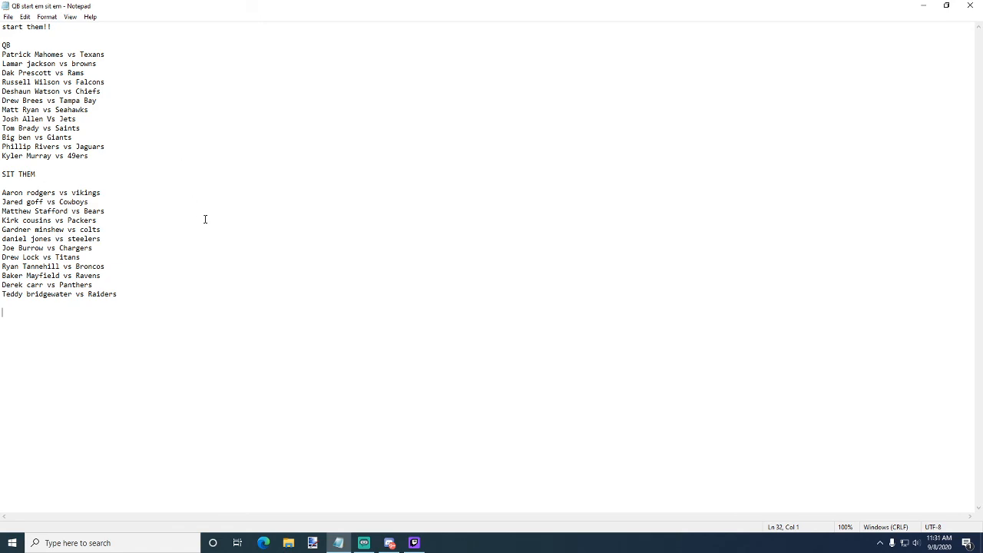